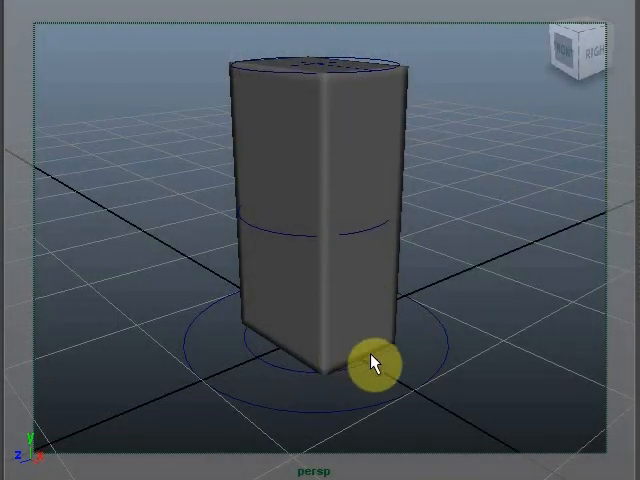
mouse_move(340, 178)
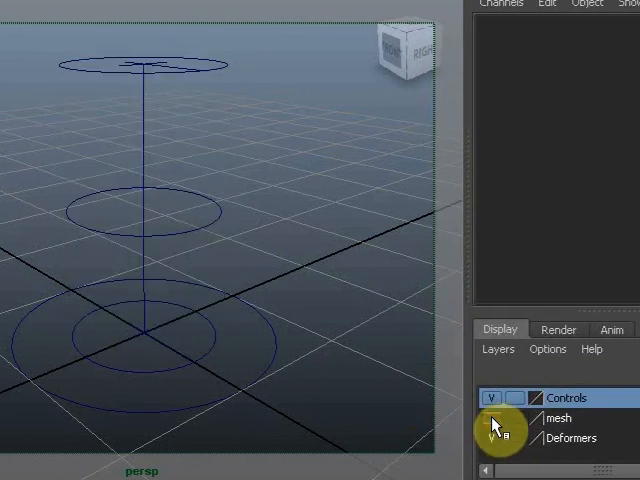
Step: Show the mesh layer and preview the sideBend deformer's effect on the cube
left_click(492, 418)
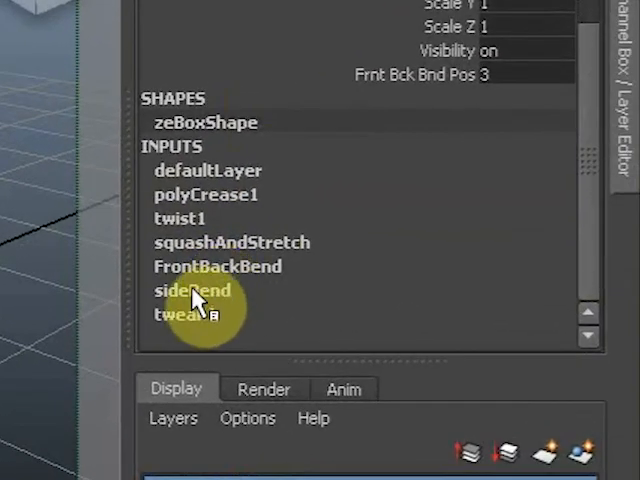
left_click(190, 290)
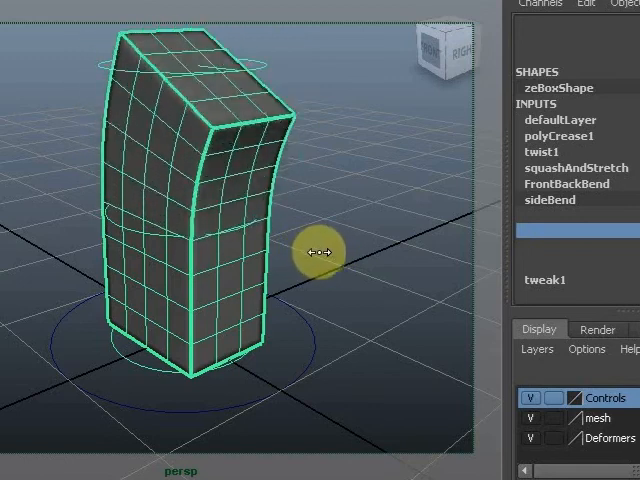
left_click_drag(318, 252, 298, 252)
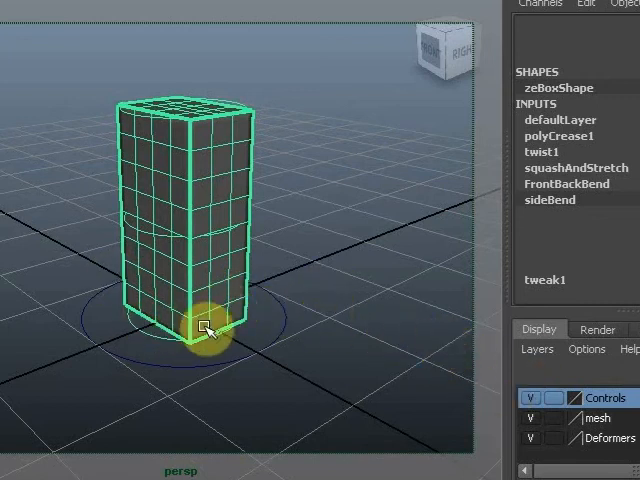
mouse_move(90, 236)
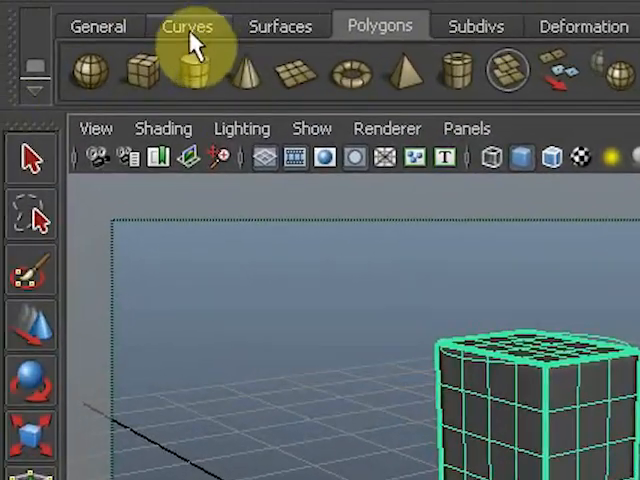
Step: Draw a NURBS circle on the grid around the cube and name it Control
left_click(188, 24)
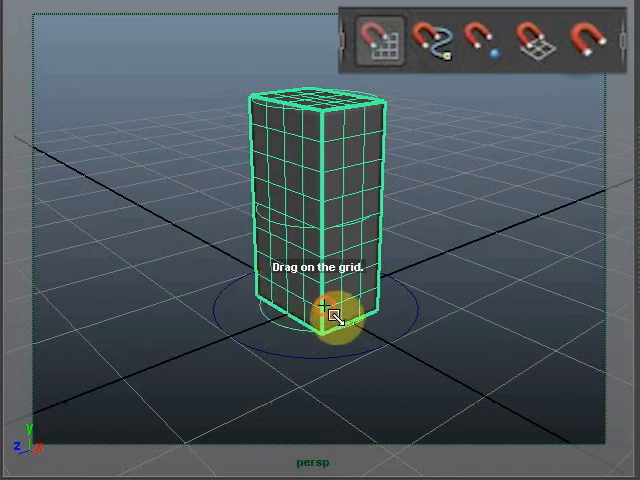
left_click_drag(330, 316, 476, 372)
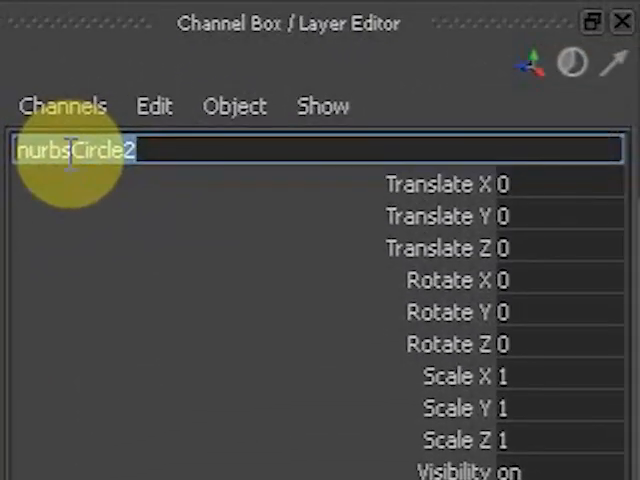
type("Control")
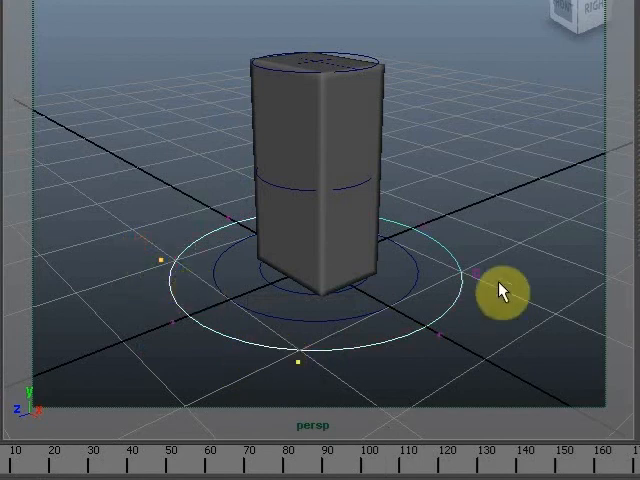
Step: Enlarge the circle and pull a control vertex outward into an arrow tip, then return to object mode
left_click_drag(504, 290, 388, 190)
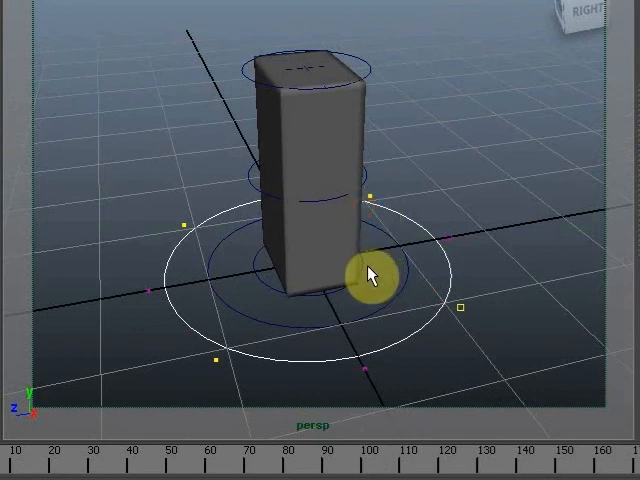
left_click(372, 276)
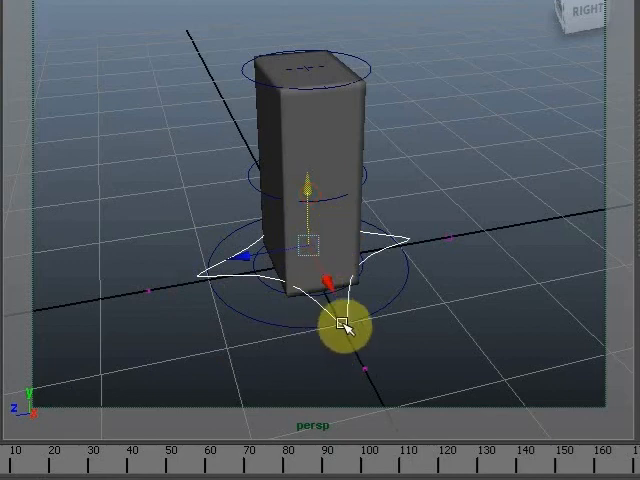
left_click_drag(344, 324, 320, 284)
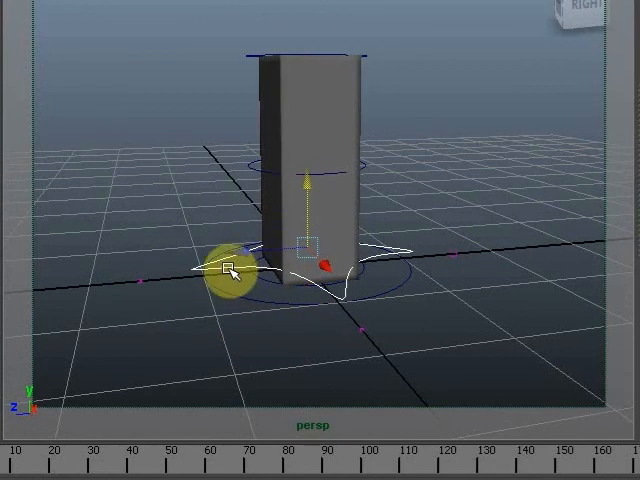
right_click(230, 270)
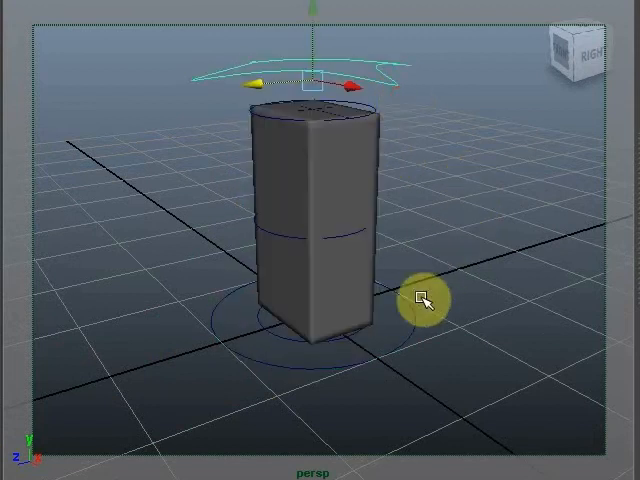
Step: Move the Control curve up above the cube and select the cube to reach its deformers
left_click(424, 300)
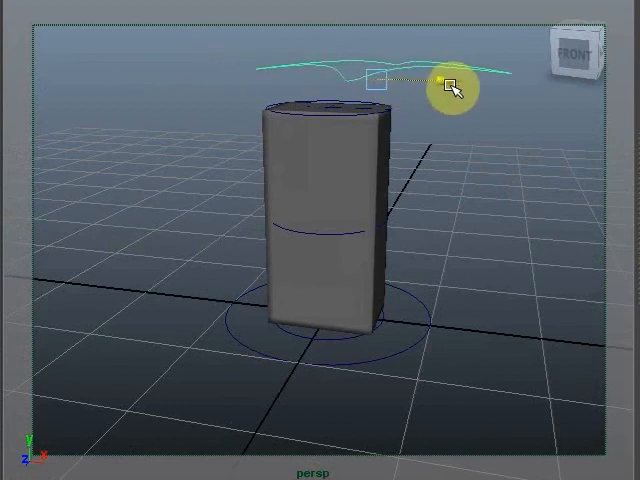
left_click_drag(450, 84, 284, 90)
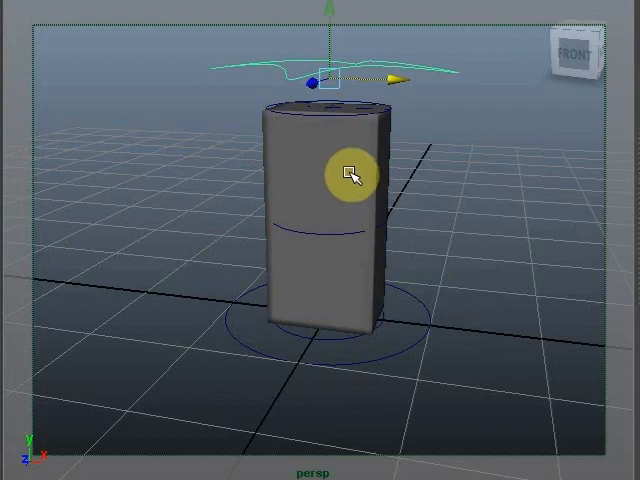
left_click(350, 176)
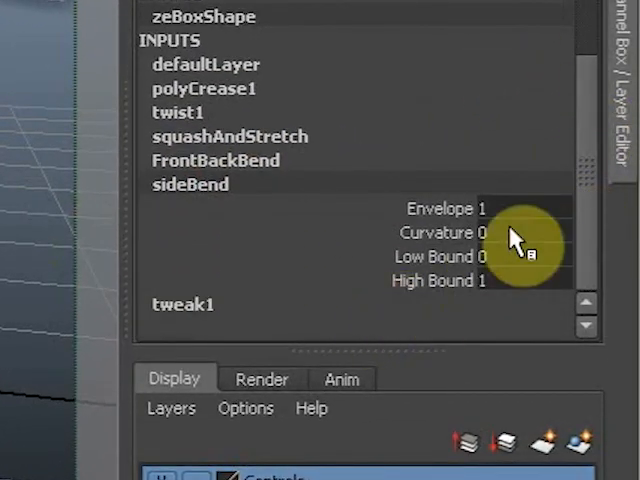
Step: Key sideBend Curvature driven by the Controller's Translate X at the rest pose
right_click(504, 232)
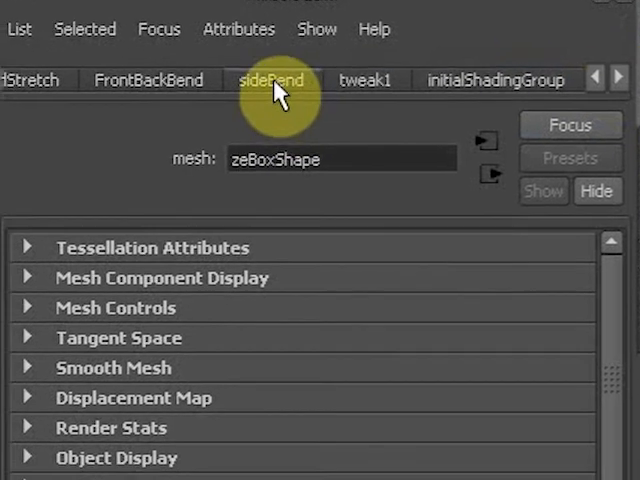
left_click(272, 80)
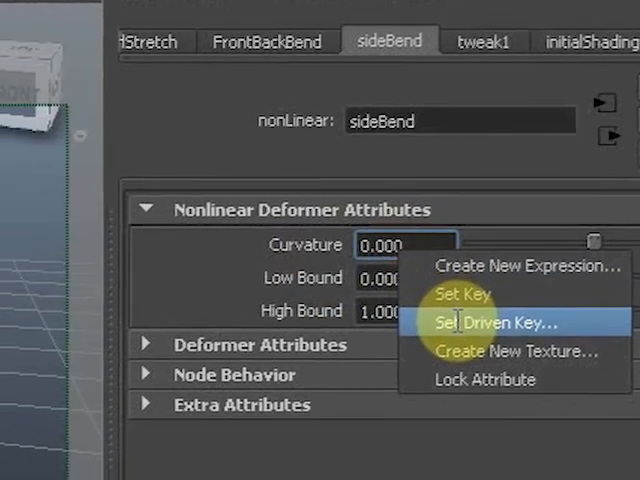
left_click(484, 320)
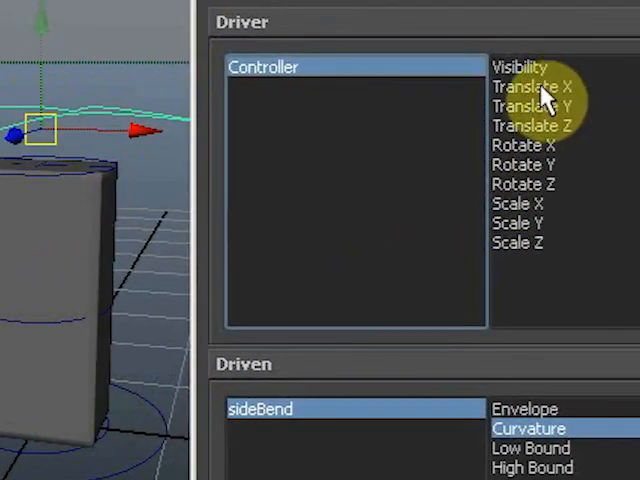
left_click(532, 86)
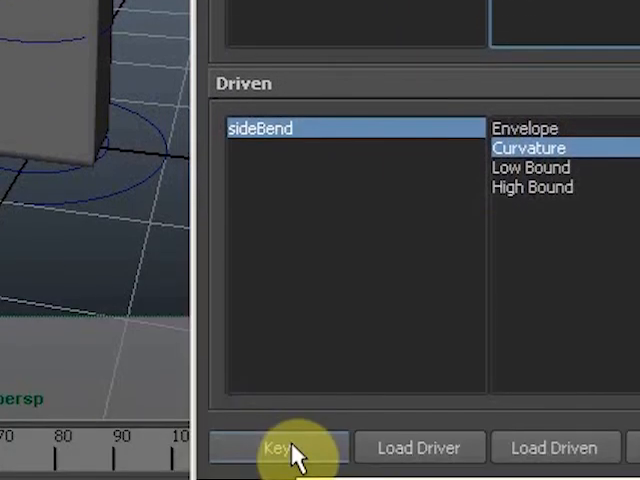
left_click(288, 448)
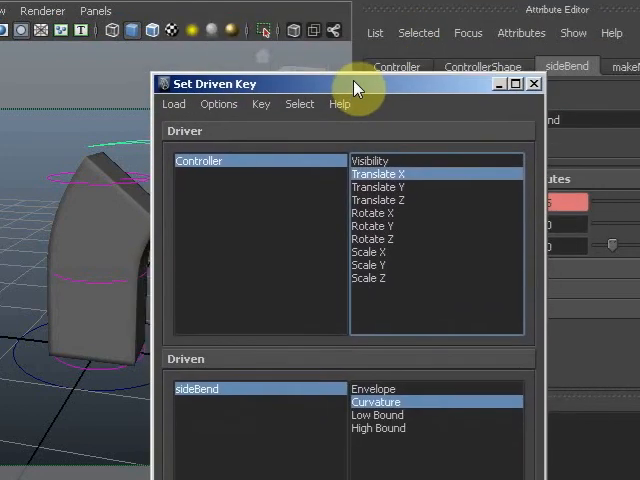
Step: Move the Set Driven Key window aside to see the bent cube
left_click_drag(356, 84, 476, 60)
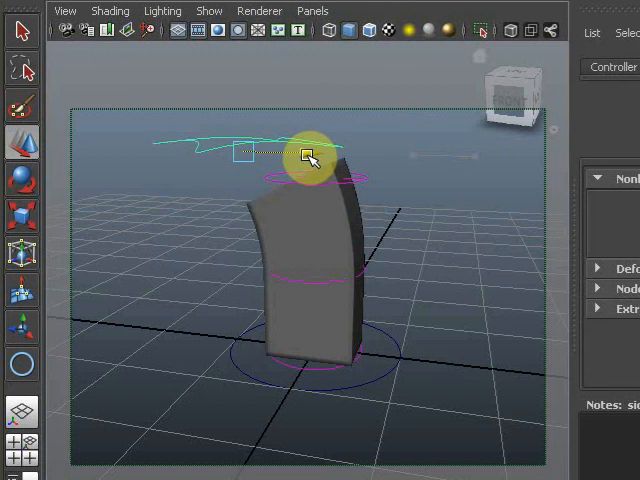
left_click_drag(310, 156, 470, 164)
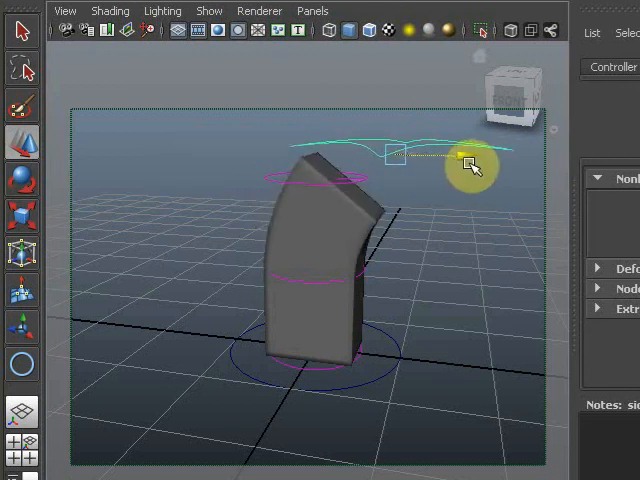
left_click_drag(470, 168, 324, 170)
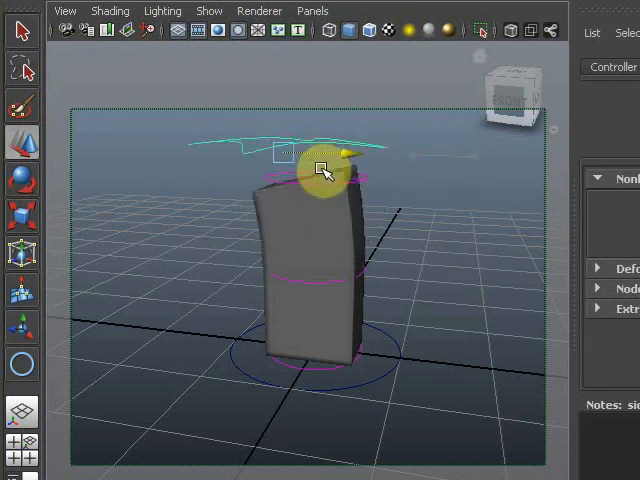
left_click_drag(322, 170, 272, 170)
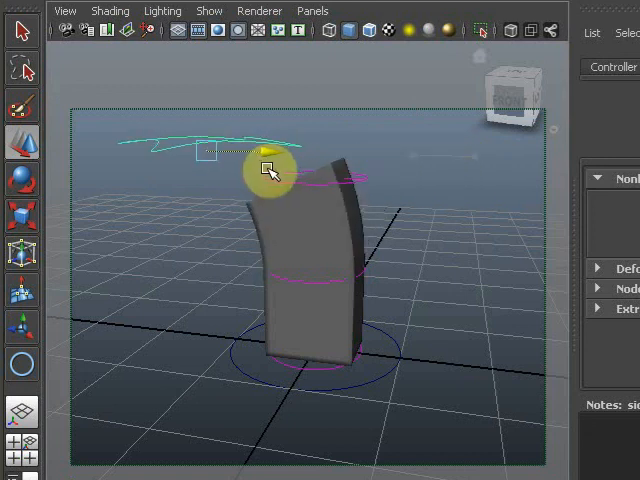
left_click_drag(270, 170, 410, 176)
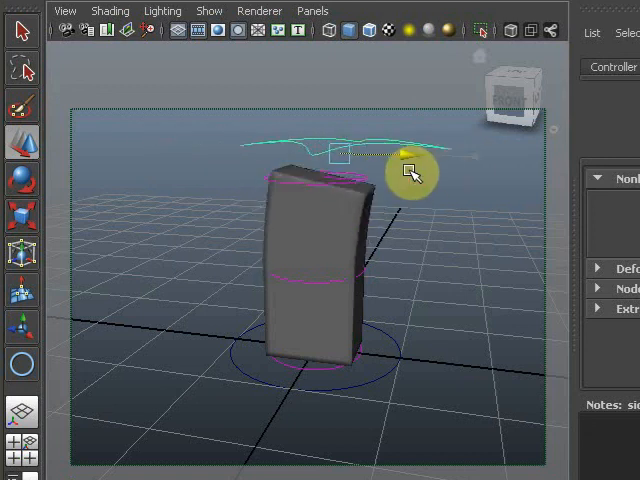
left_click_drag(410, 176, 310, 176)
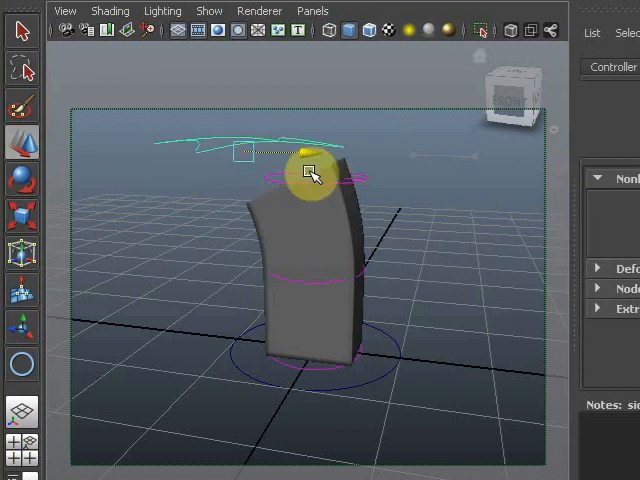
left_click_drag(310, 172, 408, 170)
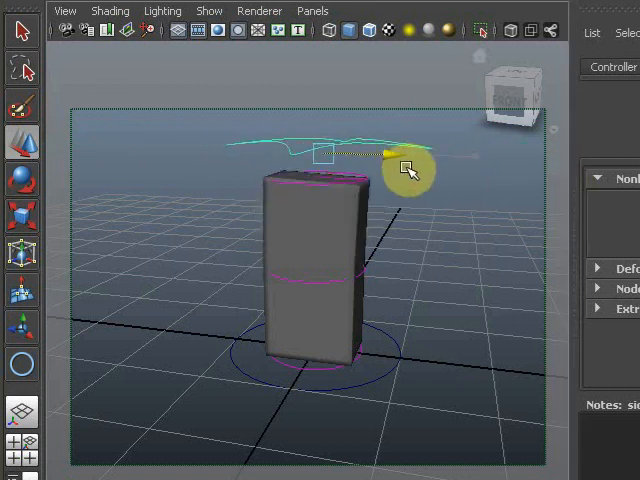
left_click_drag(410, 170, 476, 170)
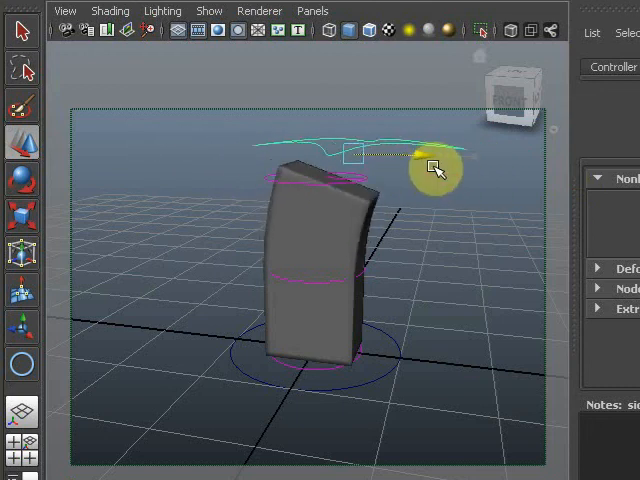
left_click_drag(436, 168, 240, 332)
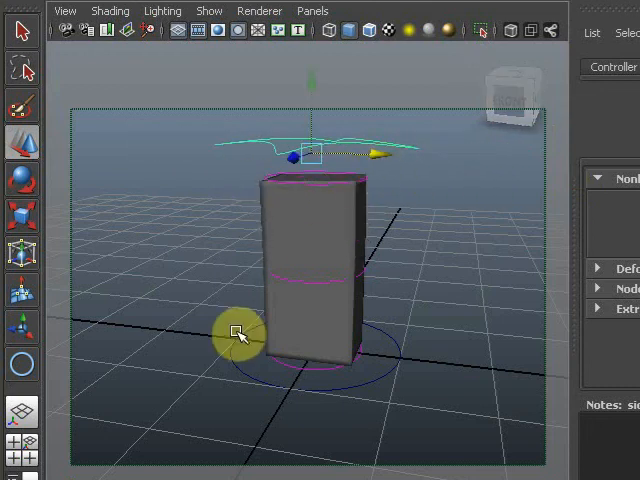
mouse_move(140, 344)
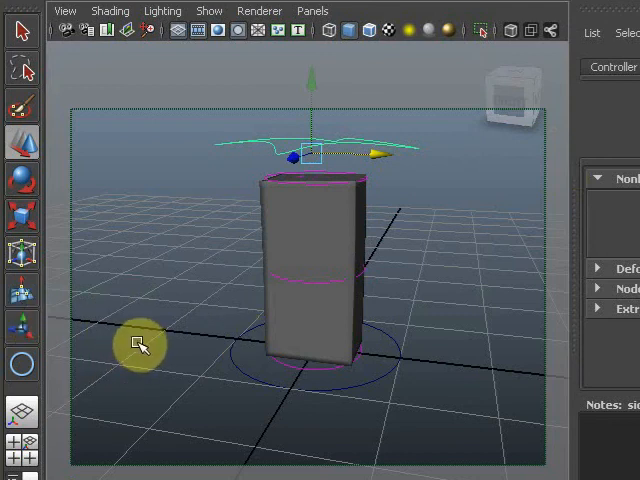
mouse_move(22, 448)
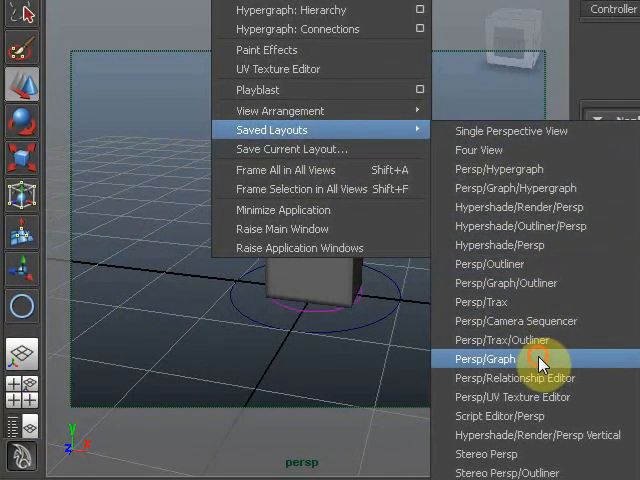
Step: Switch to the Persp/Graph layout and show the bend1 curvature driven-key curve
left_click(484, 360)
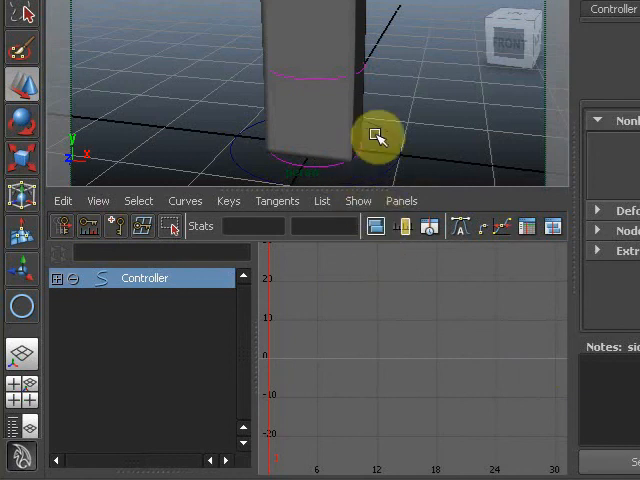
mouse_move(268, 236)
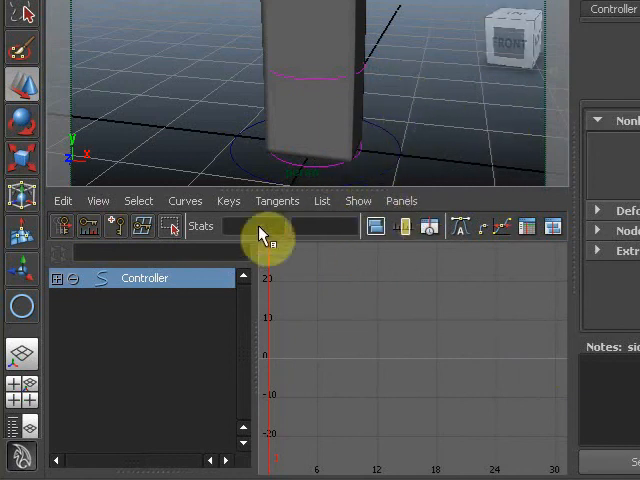
mouse_move(220, 110)
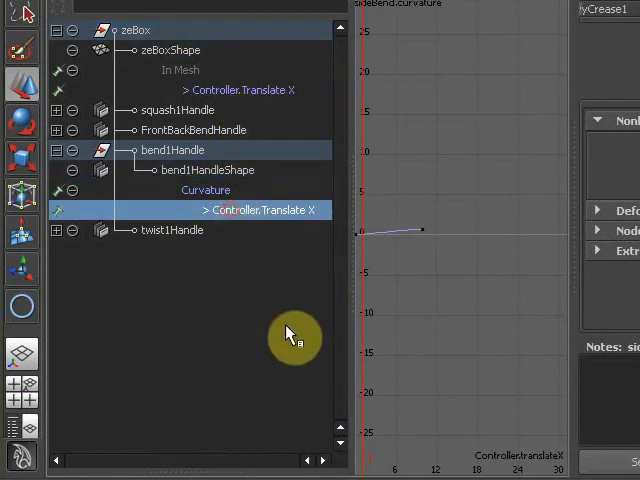
left_click(244, 90)
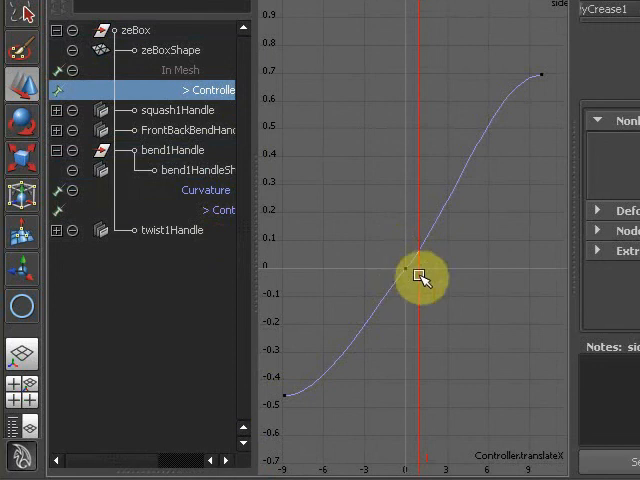
Step: Select all keys on the curvature curve and set their tangents to Linear
left_click_drag(420, 276, 372, 332)
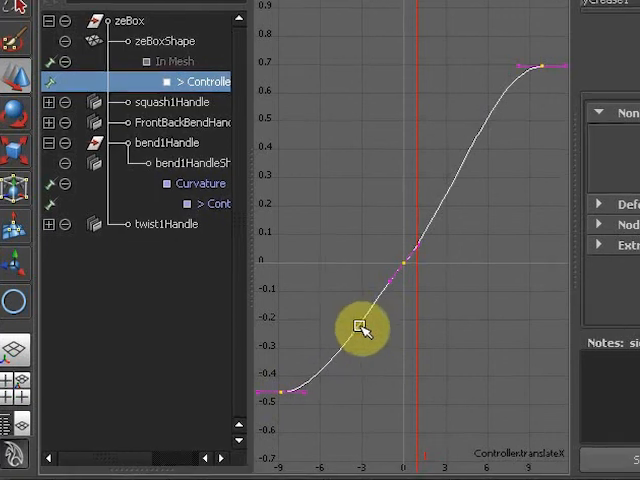
right_click(364, 328)
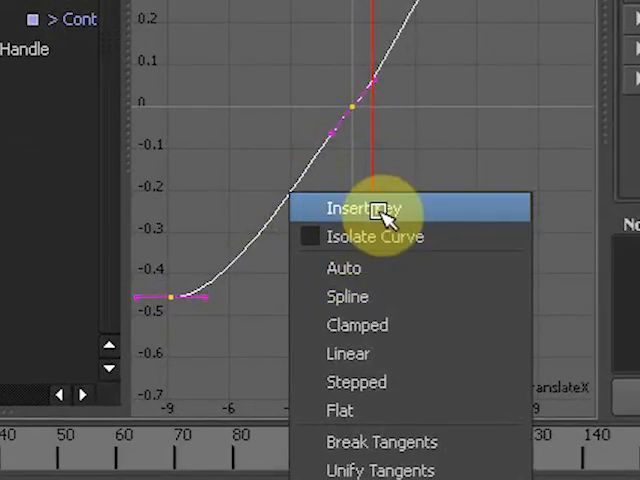
mouse_move(376, 354)
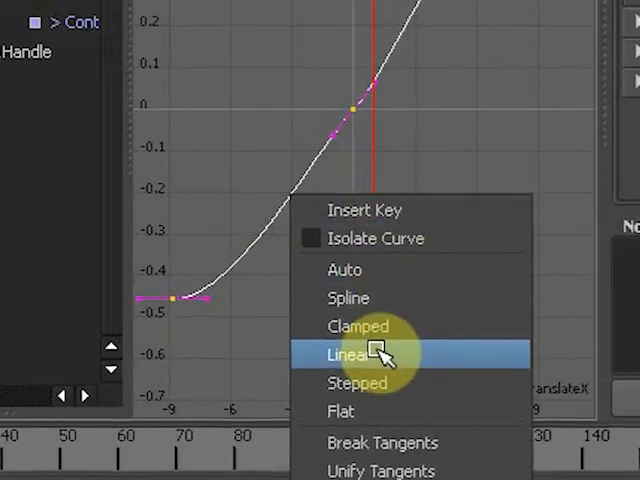
left_click(348, 354)
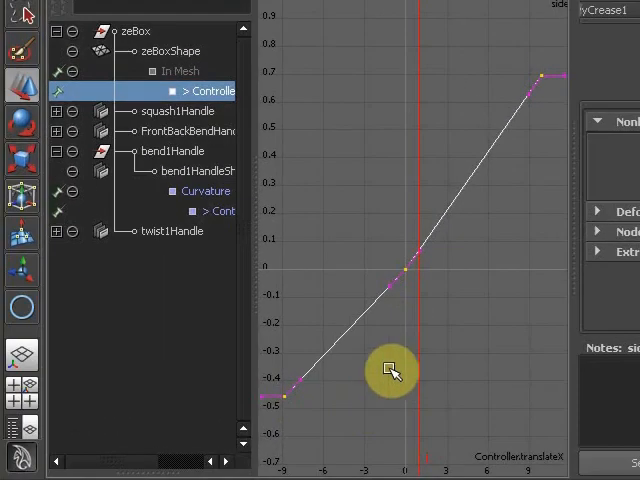
mouse_move(490, 100)
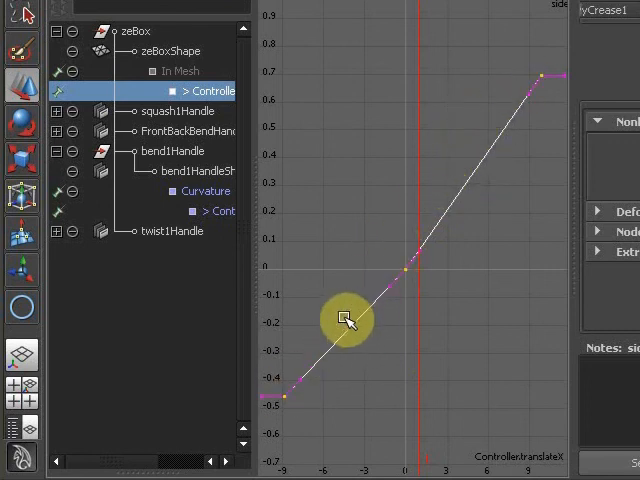
Step: Set the curve's end keys to controller positions -10 and 10 in the Graph Editor Stats fields
left_click_drag(348, 320, 278, 376)
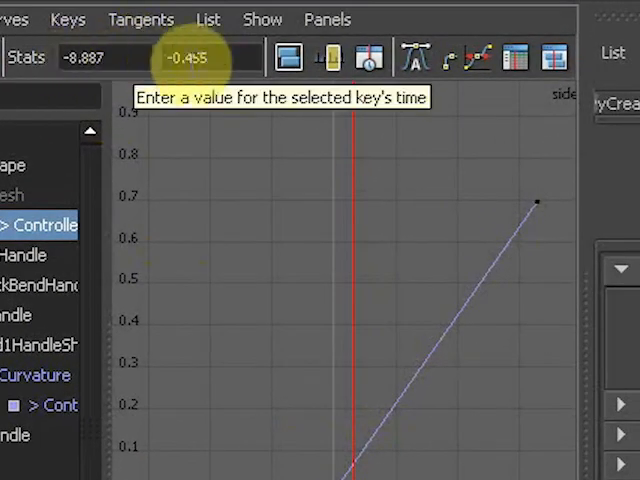
left_click(104, 56)
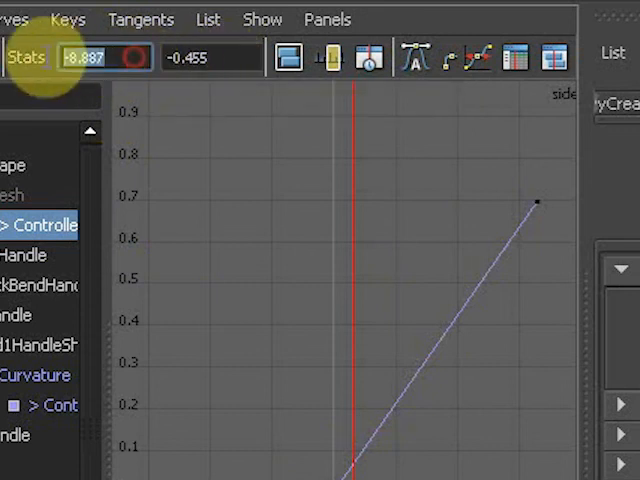
type("-10")
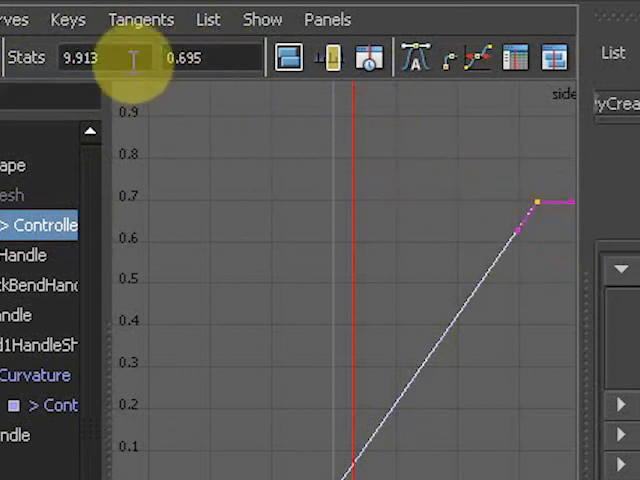
type("10")
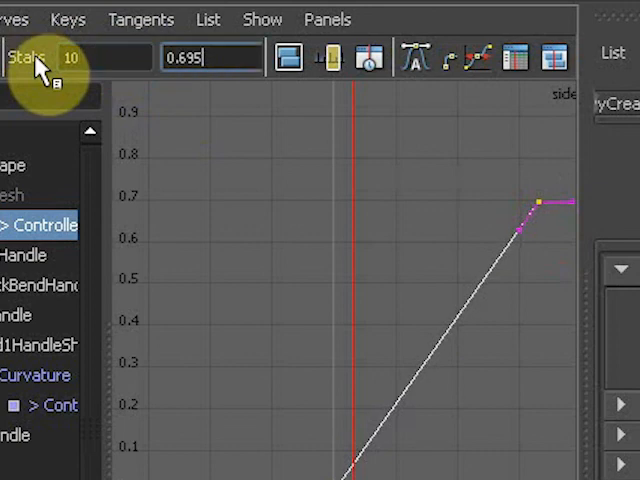
type("0.")
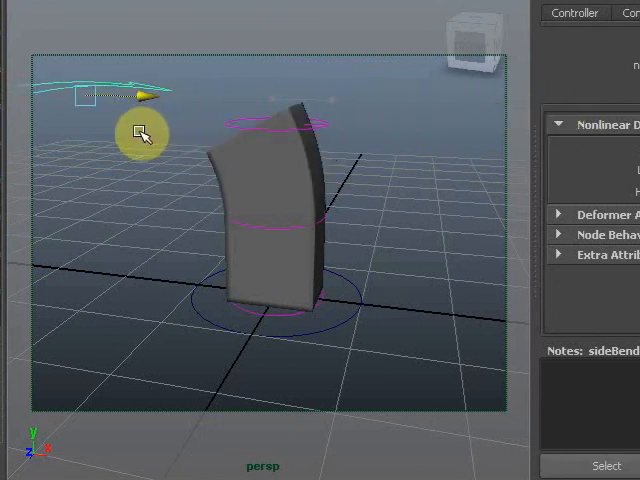
Step: Drag the controller along X to test the cube's side bend
left_click_drag(140, 132, 336, 130)
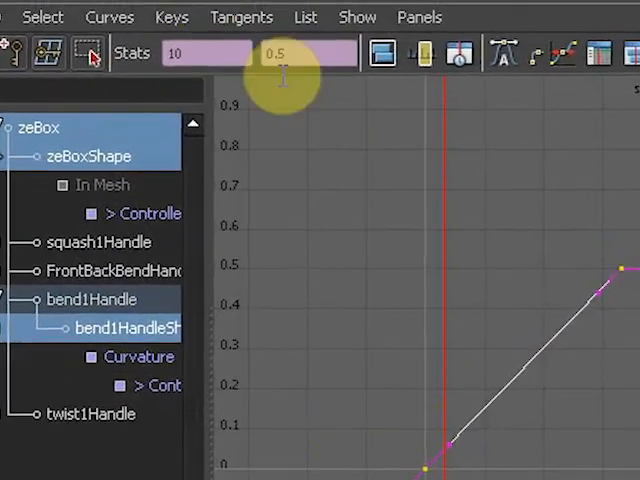
Step: Set the curvature curve's Post Infinity to Linear so bending continues past the last key
left_click(108, 16)
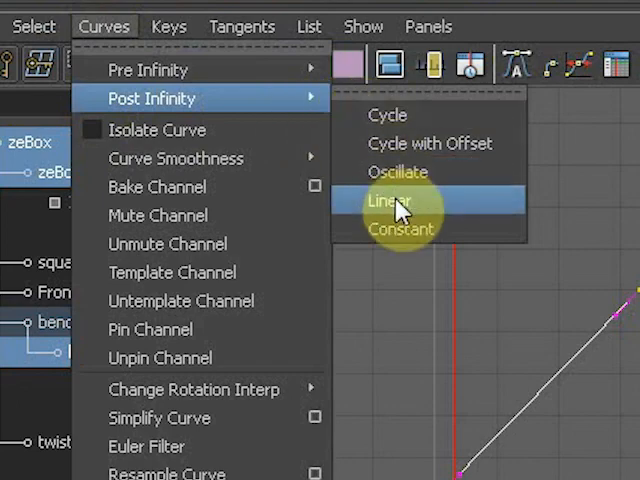
left_click(388, 200)
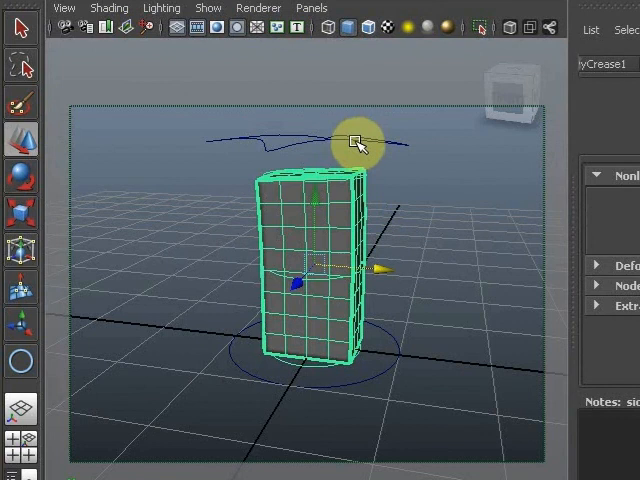
Step: Show bend1Handle's curvature curve in the Graph Editor as a straight rising line
left_click_drag(356, 140, 470, 156)
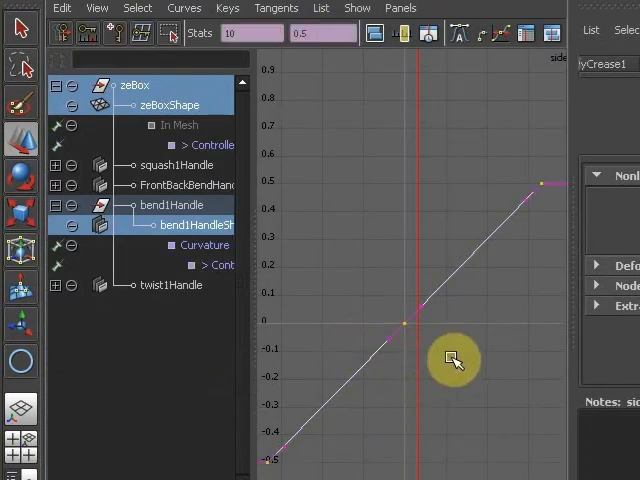
mouse_move(456, 236)
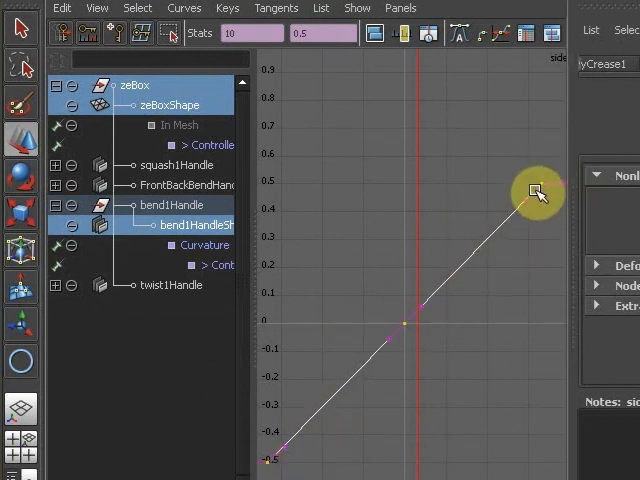
Step: Marquee-select the curvature curve's keys and set their tangents to Linear
left_click_drag(536, 192, 472, 258)
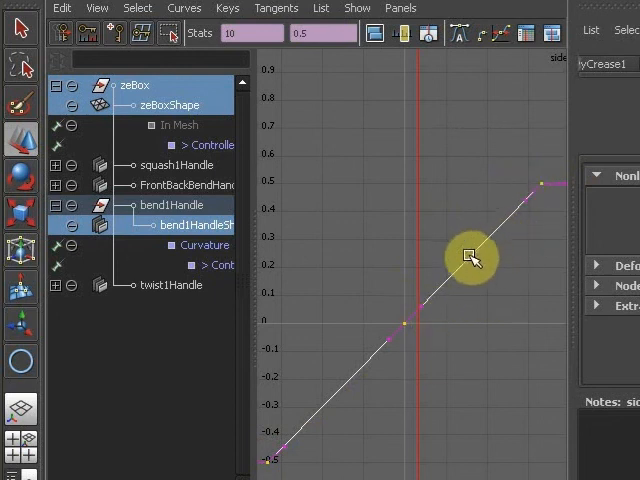
mouse_move(484, 284)
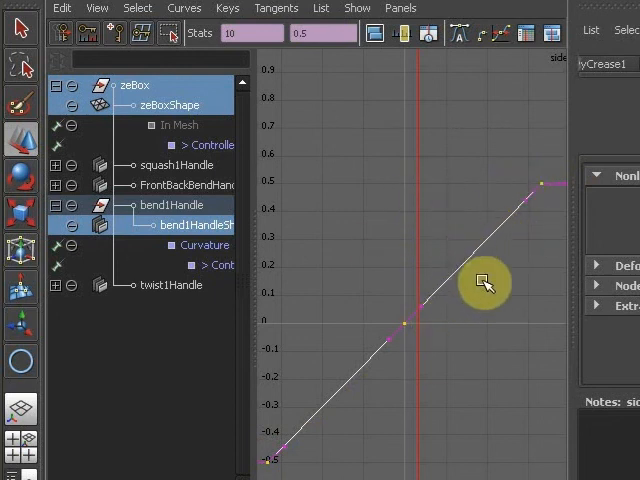
mouse_move(468, 262)
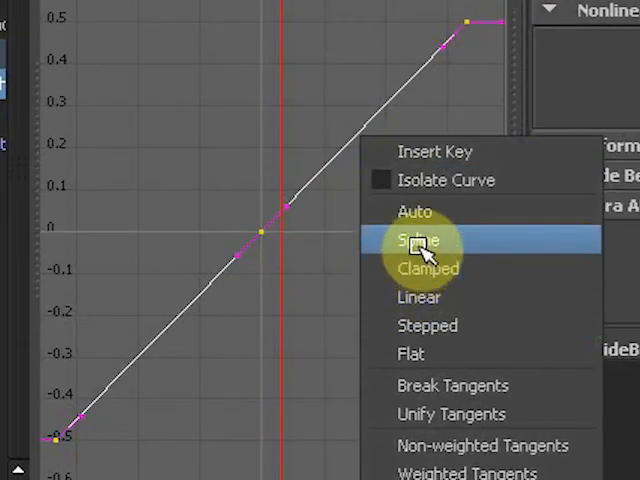
left_click(416, 240)
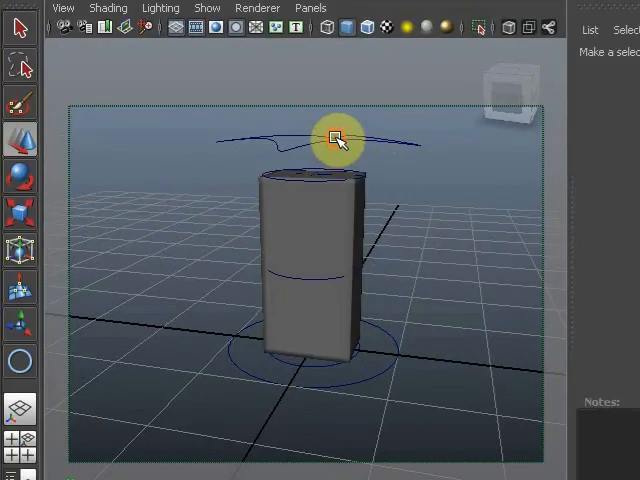
left_click_drag(336, 136, 224, 160)
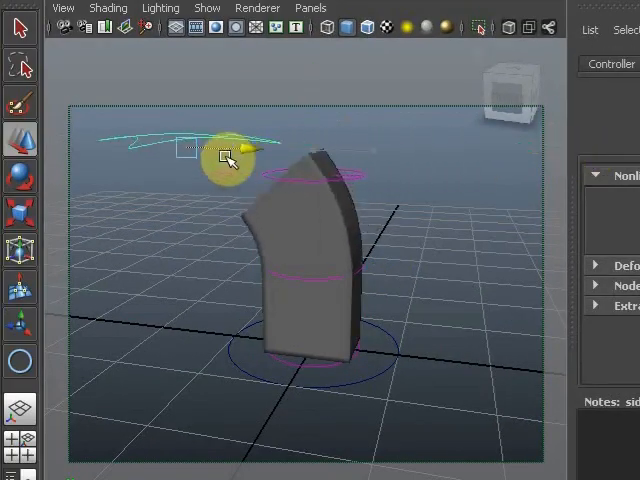
left_click_drag(224, 160, 416, 160)
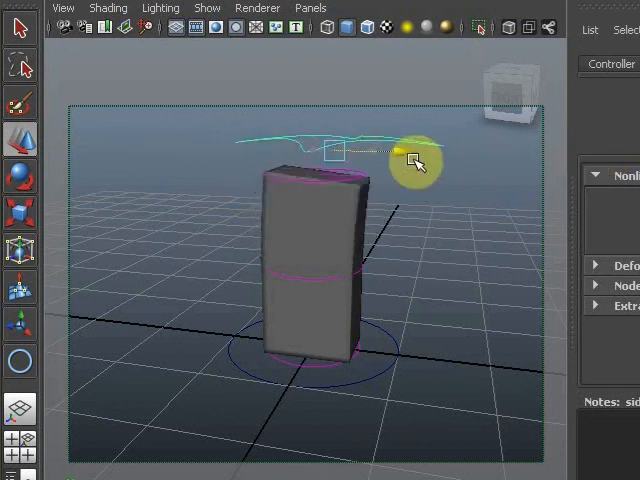
left_click_drag(416, 162, 564, 162)
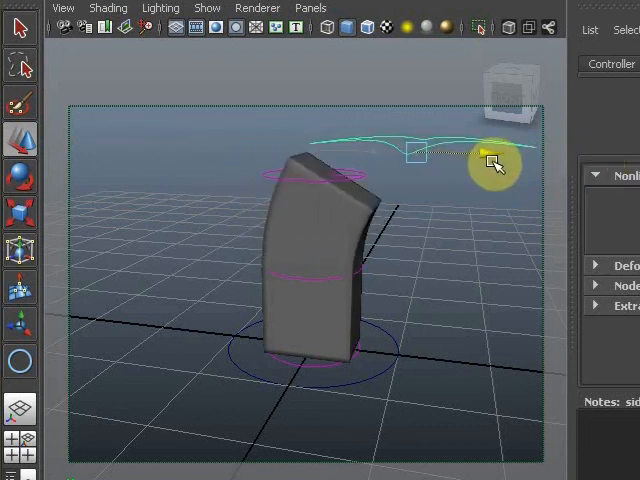
left_click_drag(496, 164, 260, 260)
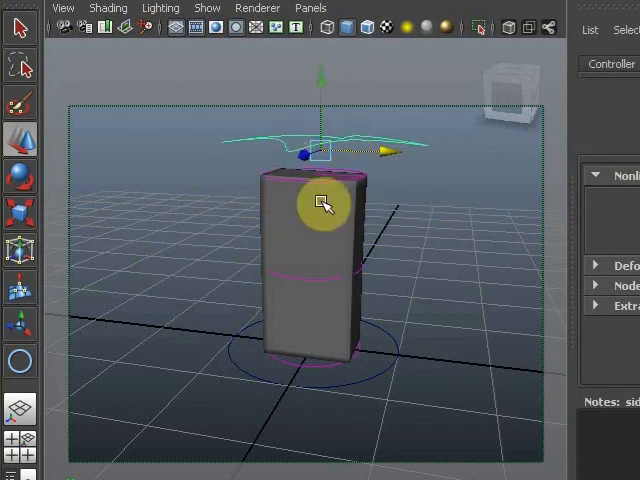
mouse_move(336, 230)
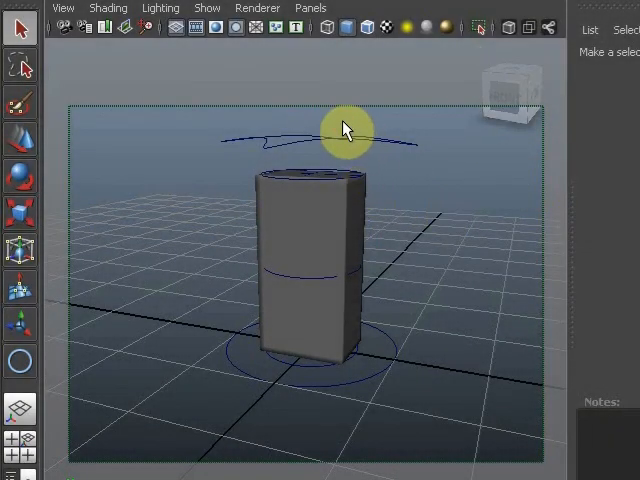
Step: Rotate the circle controller around Y to twist the cube, then return it straight
left_click(344, 128)
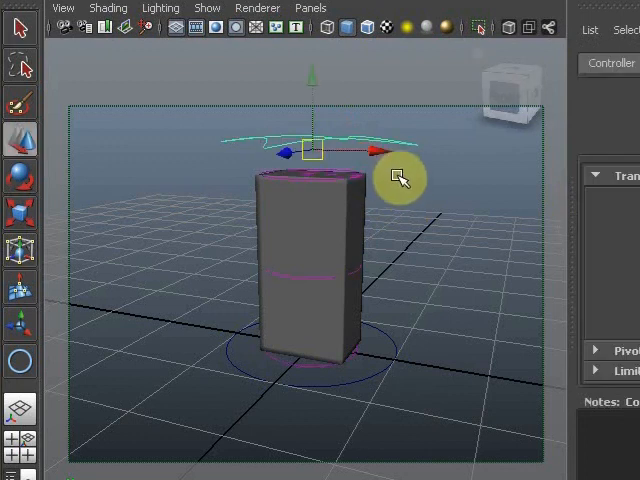
left_click_drag(400, 178, 320, 158)
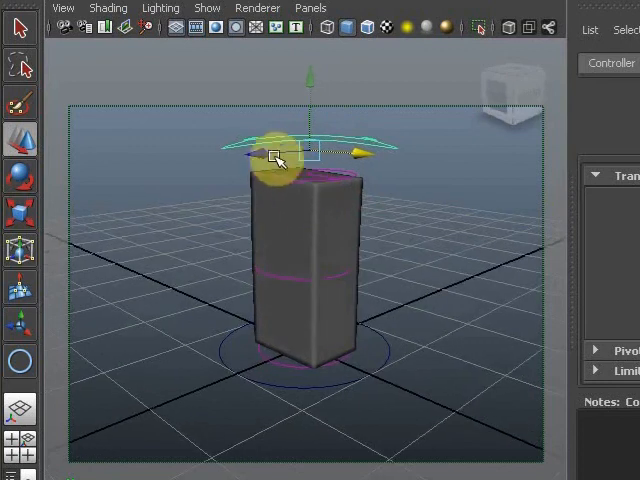
left_click_drag(278, 158, 176, 198)
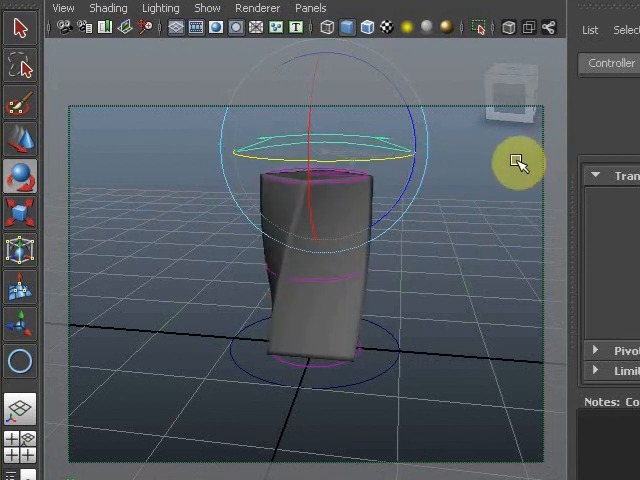
left_click_drag(518, 162, 416, 152)
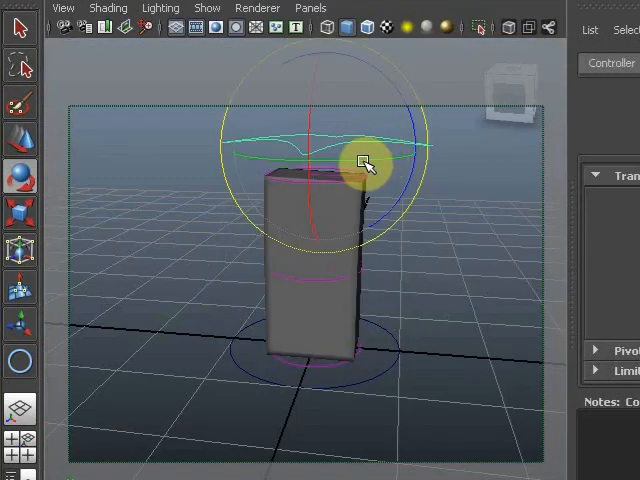
Step: Twist and untwist the cube twice via the controller, then translate it to bend the cube sideways
left_click_drag(364, 164, 296, 176)
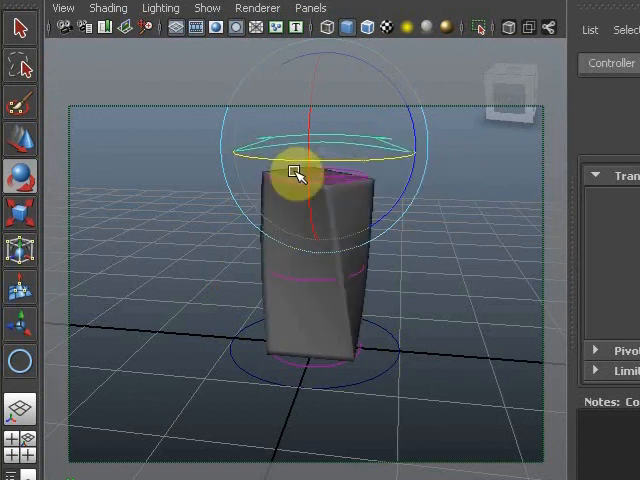
left_click_drag(296, 170, 400, 170)
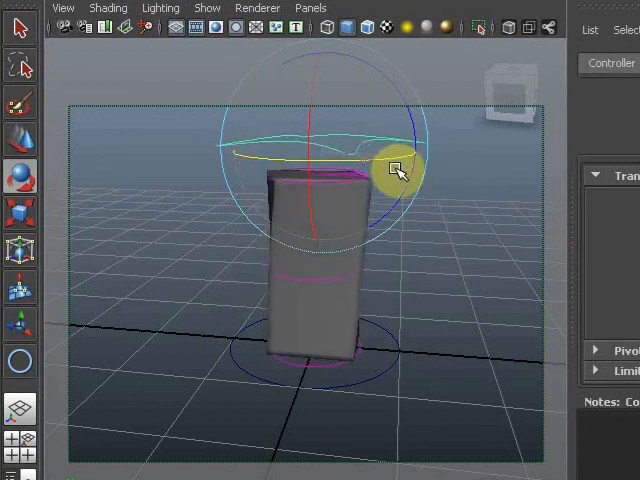
left_click_drag(398, 168, 264, 176)
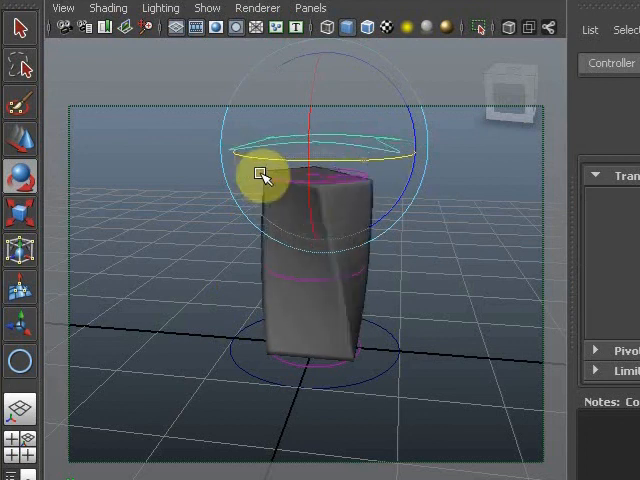
left_click_drag(264, 176, 320, 176)
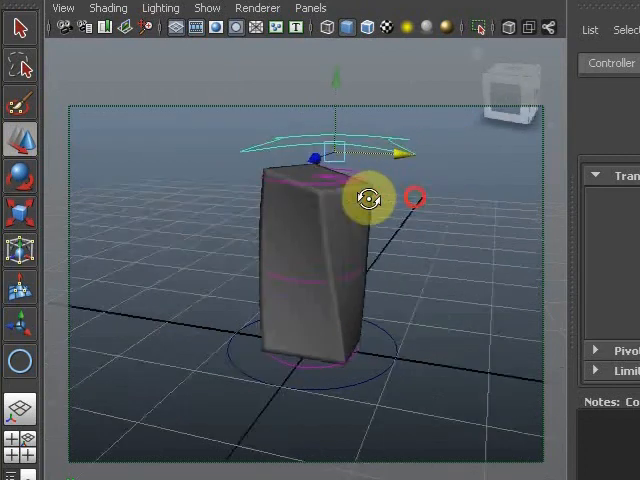
left_click_drag(368, 196, 140, 164)
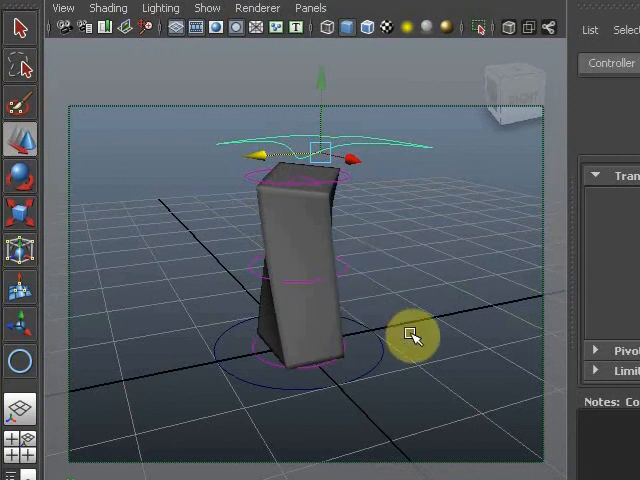
mouse_move(428, 352)
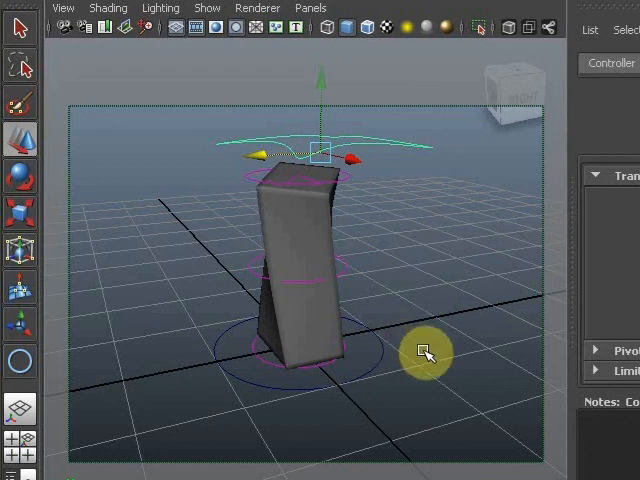